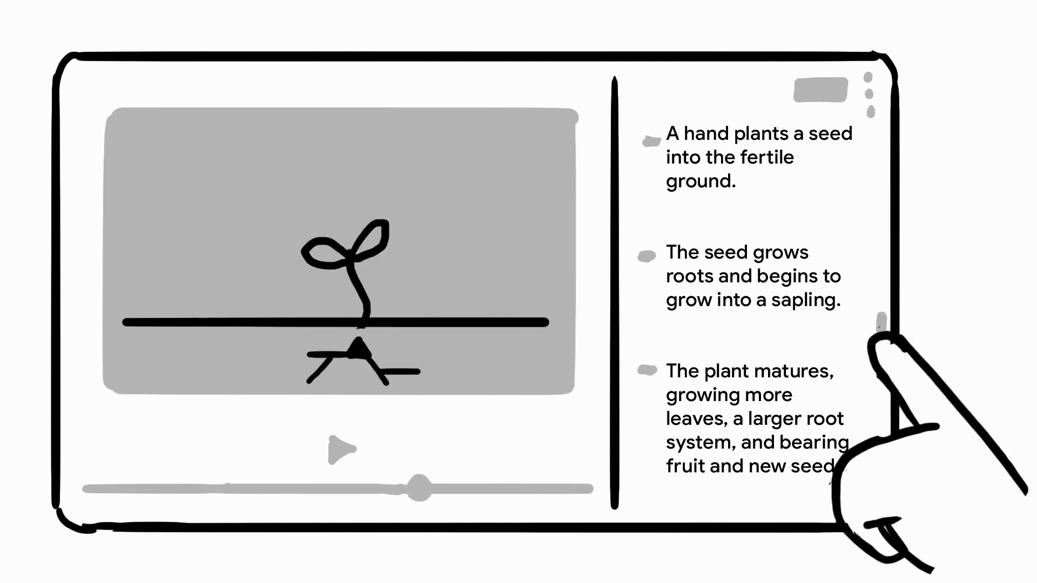
- Switch the transcript language from English to 日本語 (Japanese) via the language button
click(701, 114)
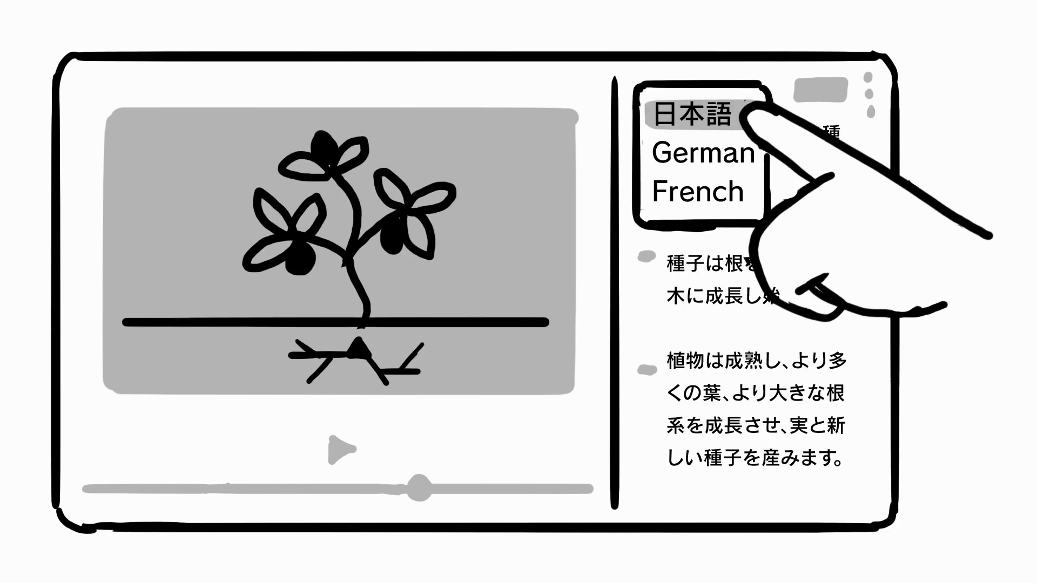